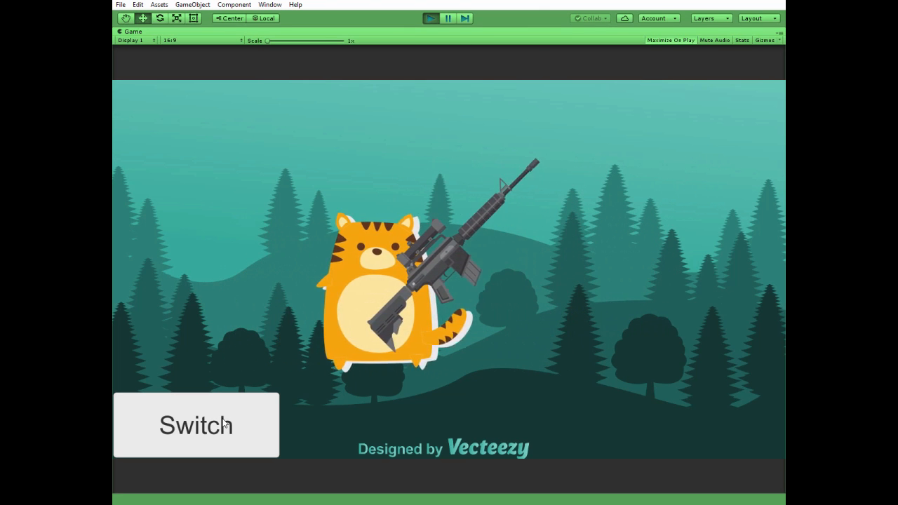
# - Toggle the running game's avatar from cat to bunny and back using the Switch button
pyautogui.click(197, 426)
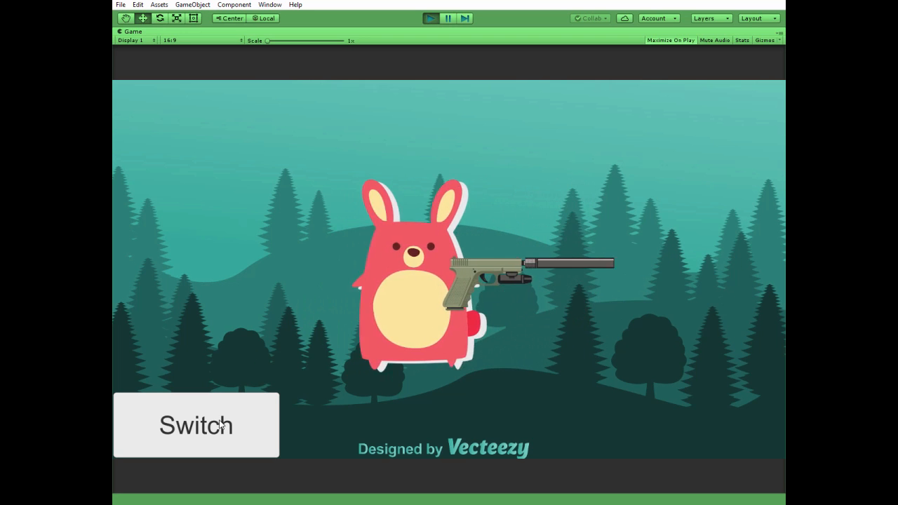
pyautogui.click(197, 427)
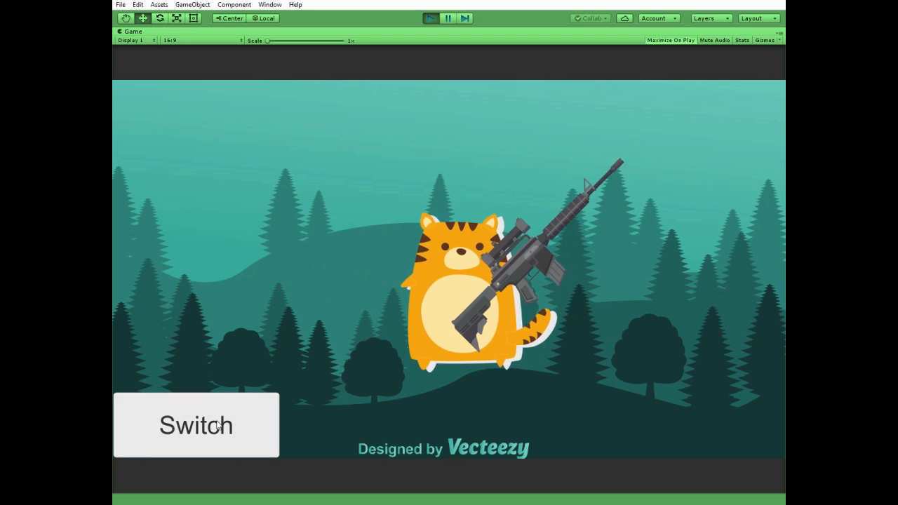
pyautogui.click(197, 426)
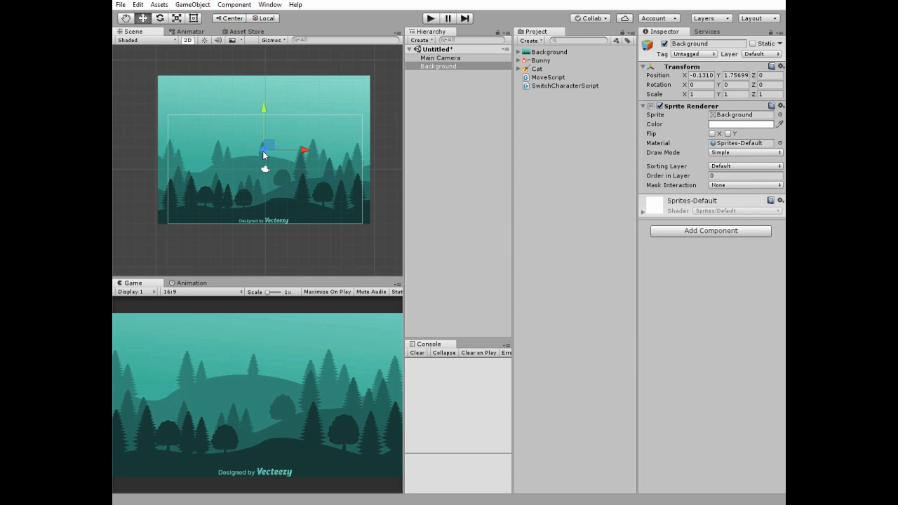
# - Create an empty GameObject in the Hierarchy and name it Player
pyautogui.click(433, 40)
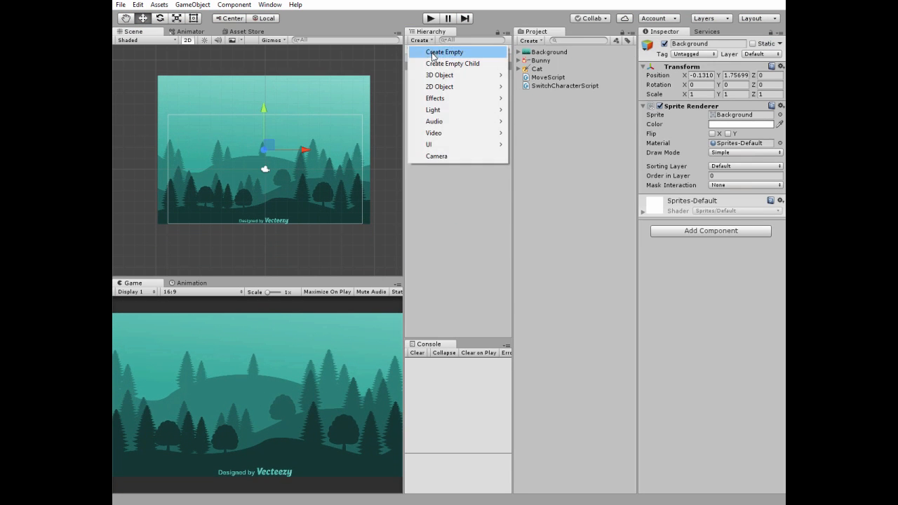
pyautogui.click(444, 51)
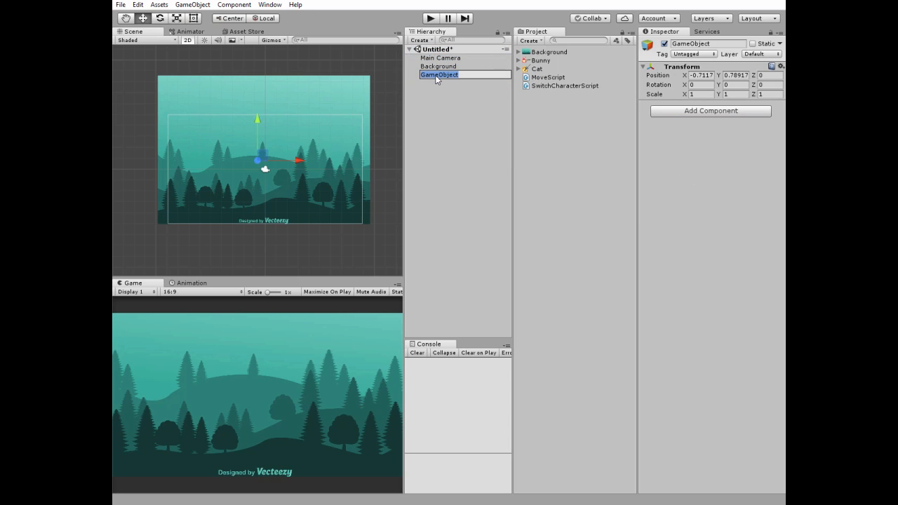
pyautogui.write('Player')
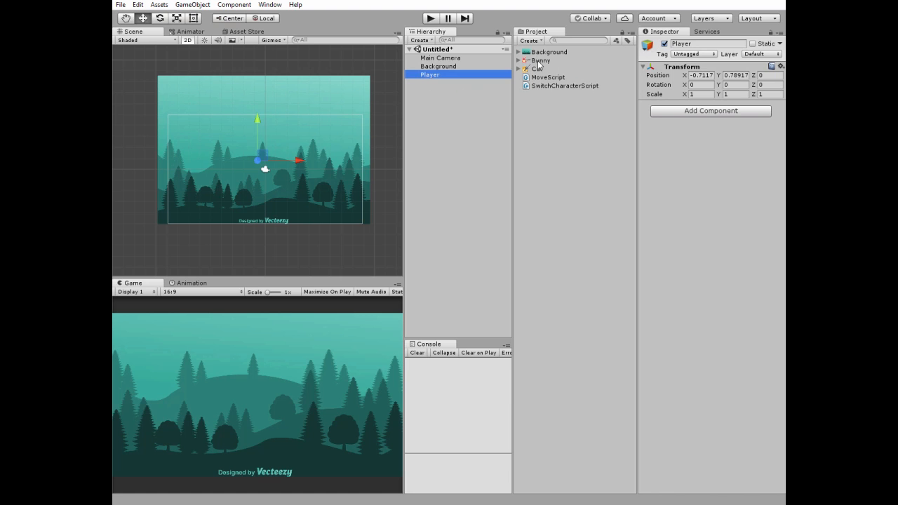
# - Add the Bunny sprite to the scene and set its Order in Layer to 2
pyautogui.click(542, 60)
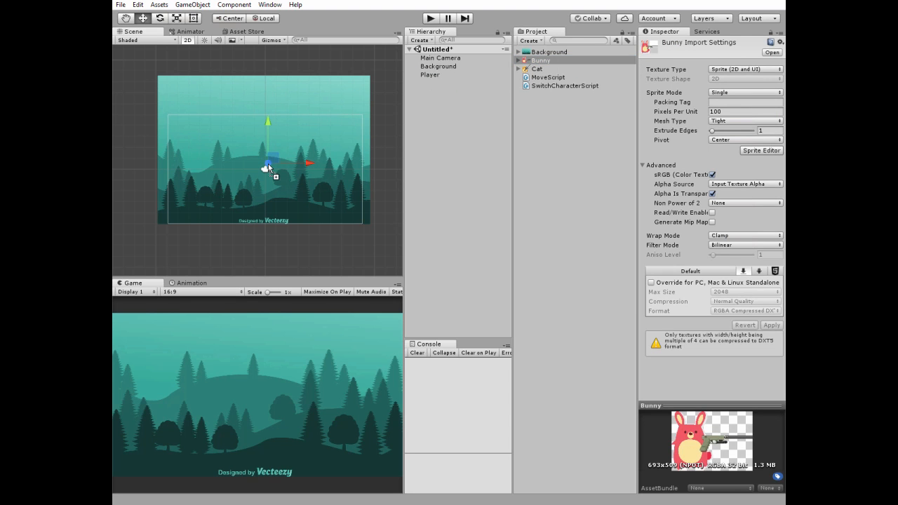
pyautogui.click(533, 68)
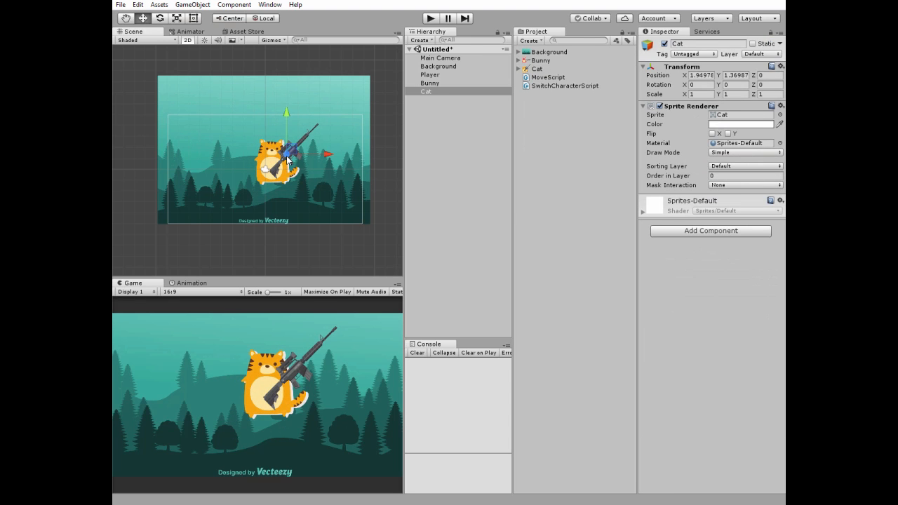
pyautogui.click(429, 83)
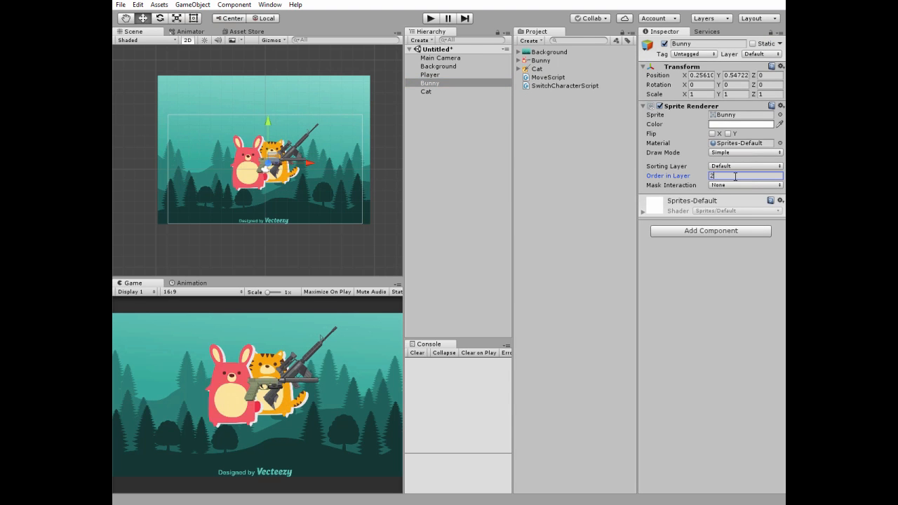
pyautogui.click(426, 92)
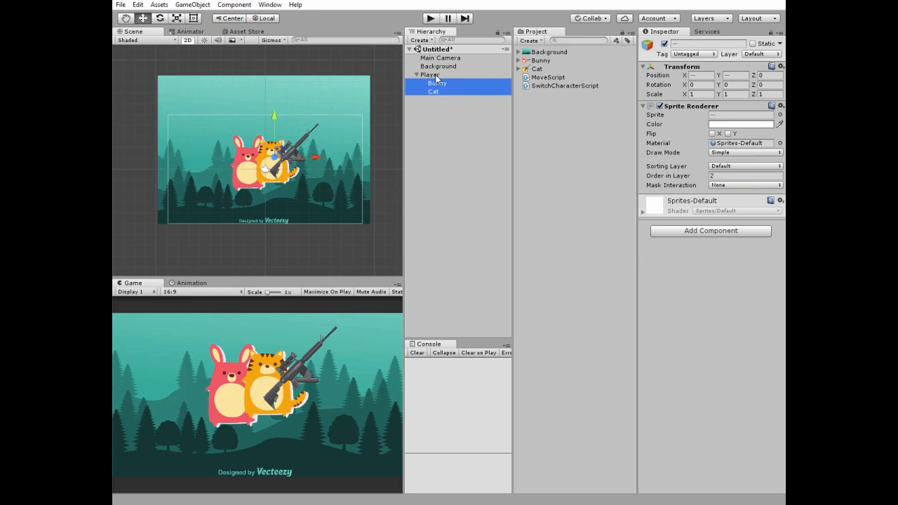
# - Zoom in, drag the Cat sprite exactly over the Bunny, and select Player
pyautogui.click(779, 67)
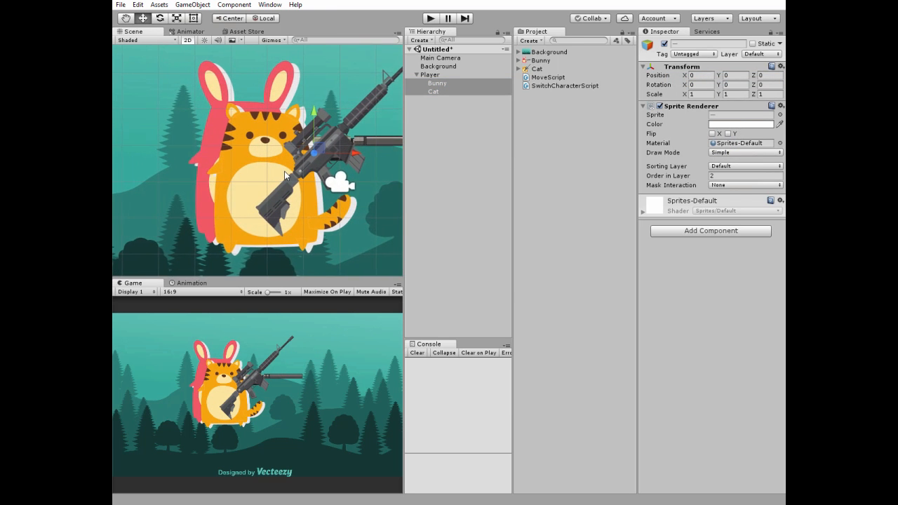
pyautogui.click(434, 91)
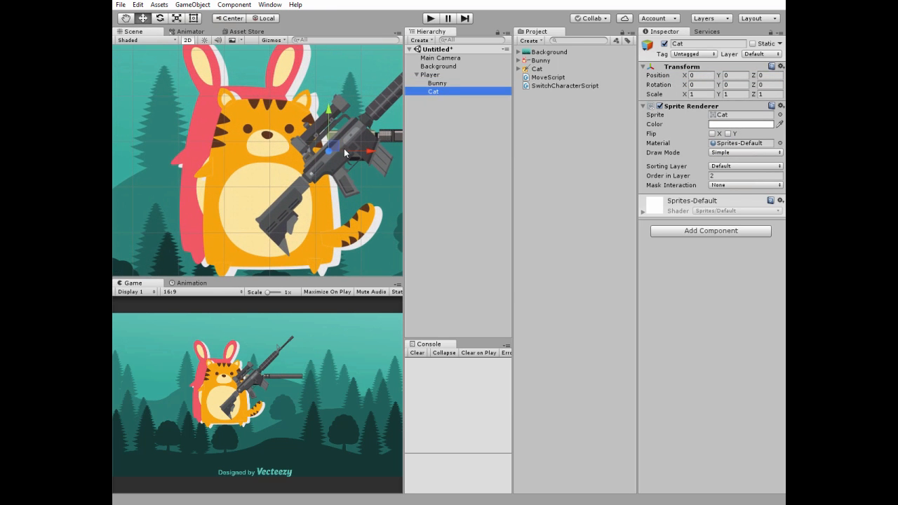
pyautogui.moveTo(330, 151); pyautogui.dragTo(314, 135)
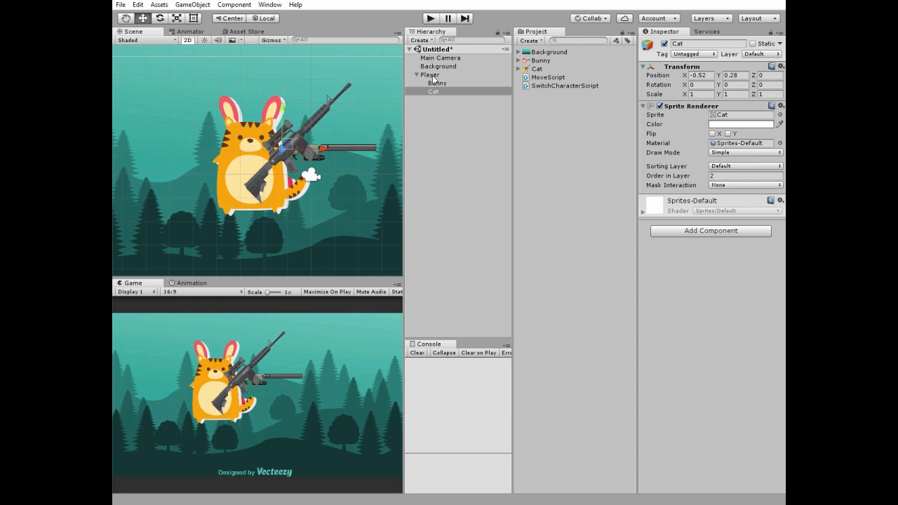
pyautogui.click(430, 74)
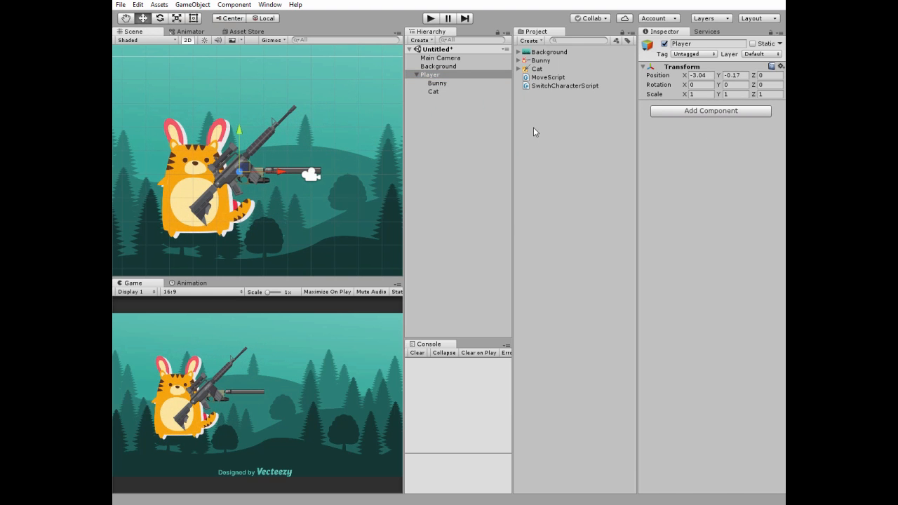
# - Preview MoveScript, then open SwitchCharacterScript in MonoDevelop
pyautogui.click(551, 77)
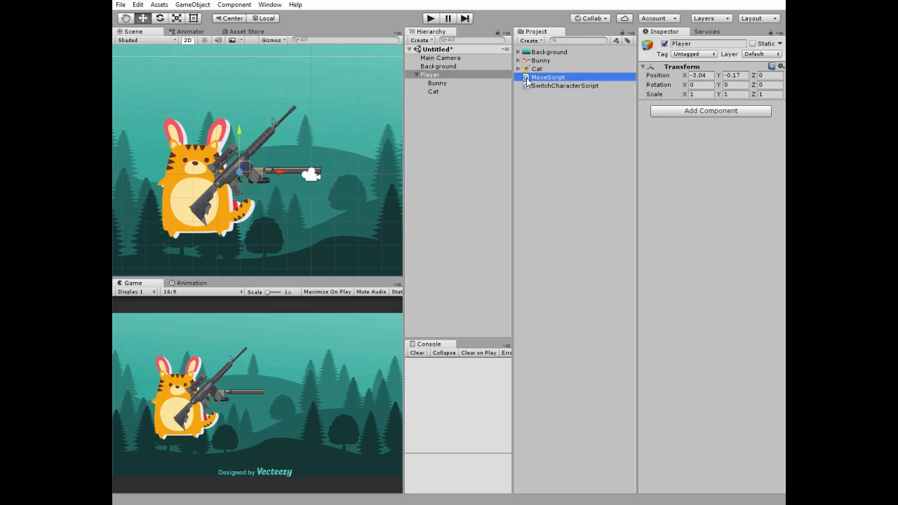
pyautogui.doubleClick(551, 77)
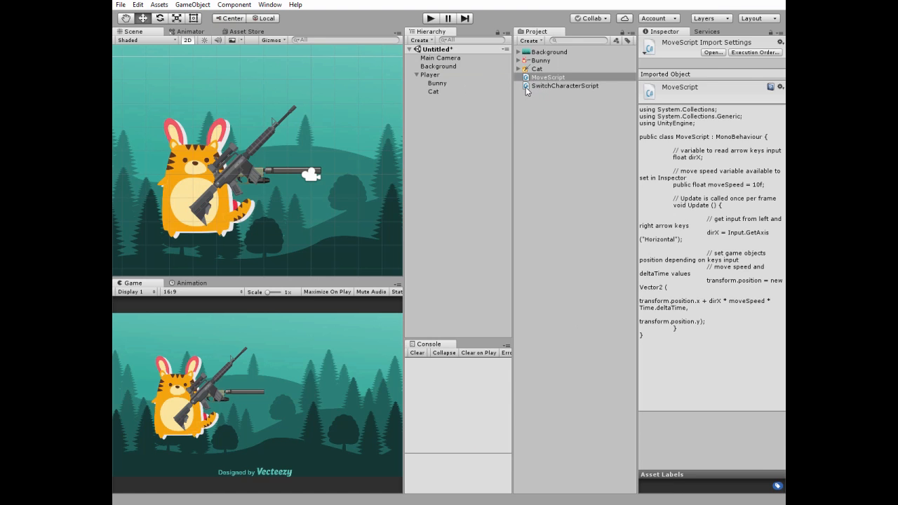
pyautogui.doubleClick(565, 86)
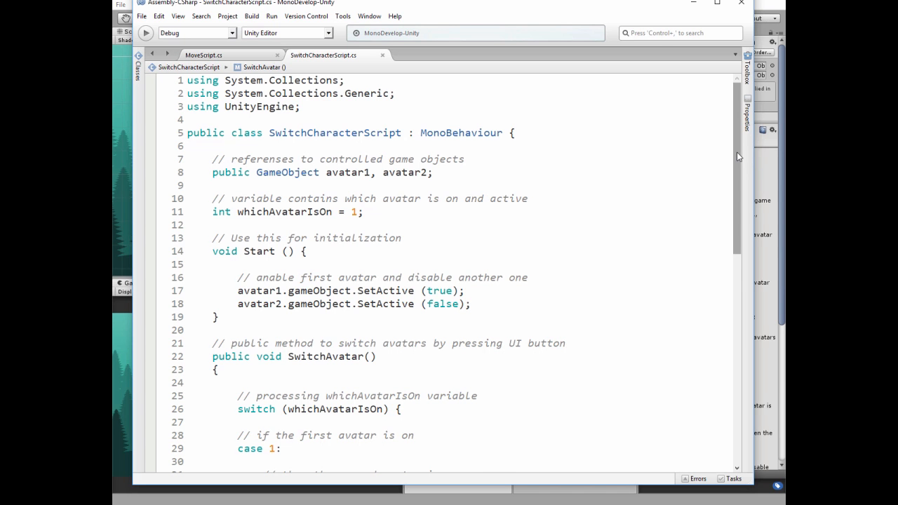
pyautogui.scroll(-3)
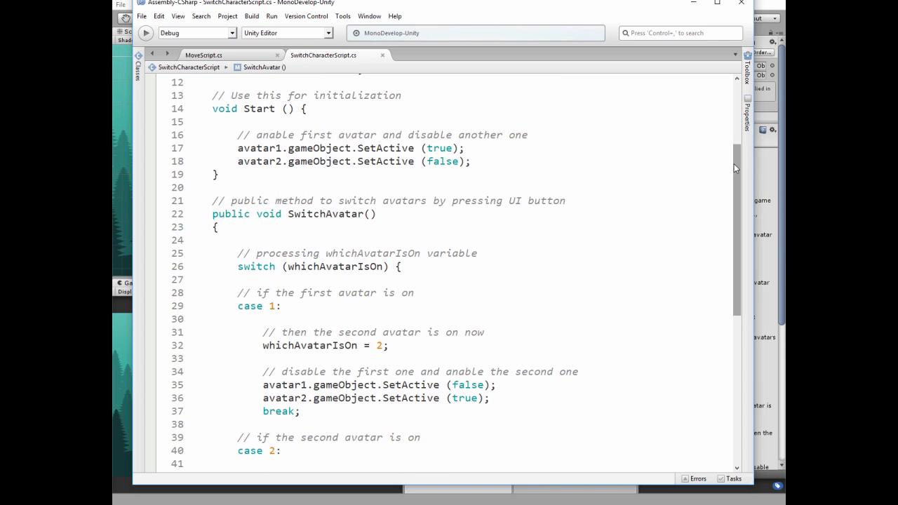
pyautogui.scroll(-3)
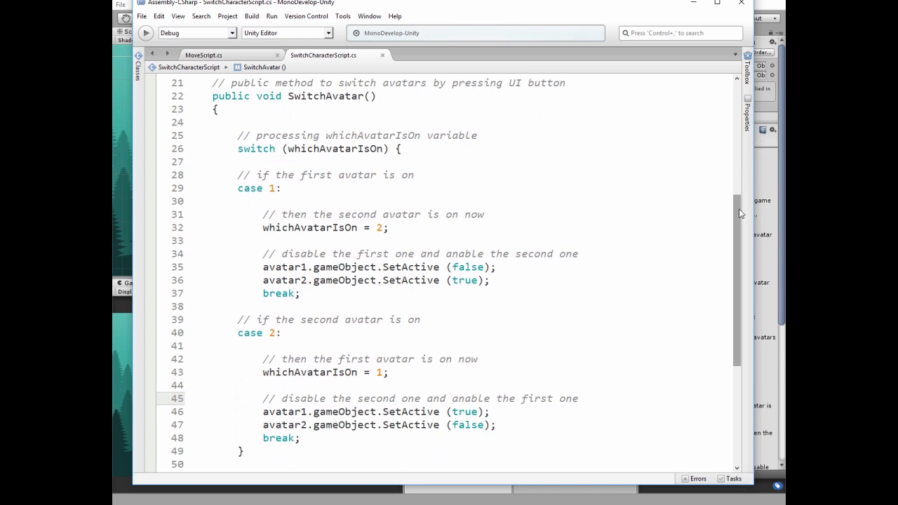
pyautogui.scroll(-3)
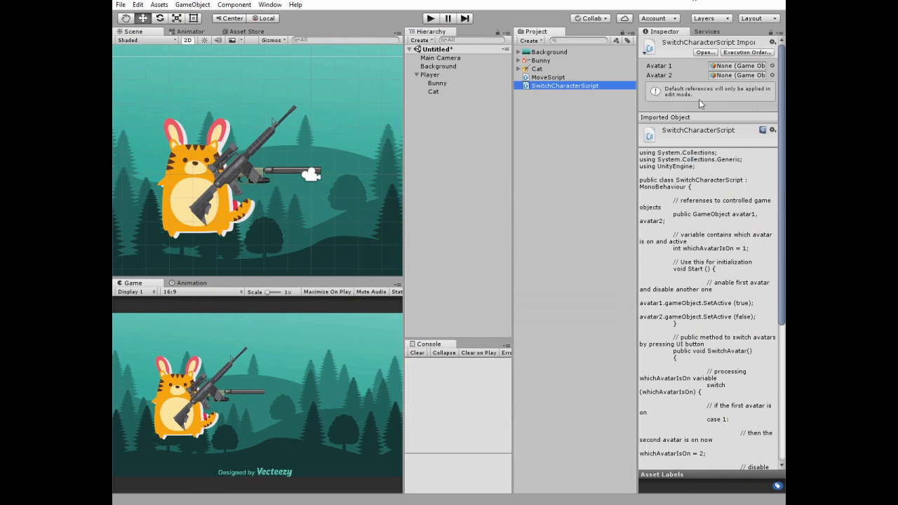
# - Attach SwitchCharacterScript to Player and select Player to view its components
pyautogui.click(429, 74)
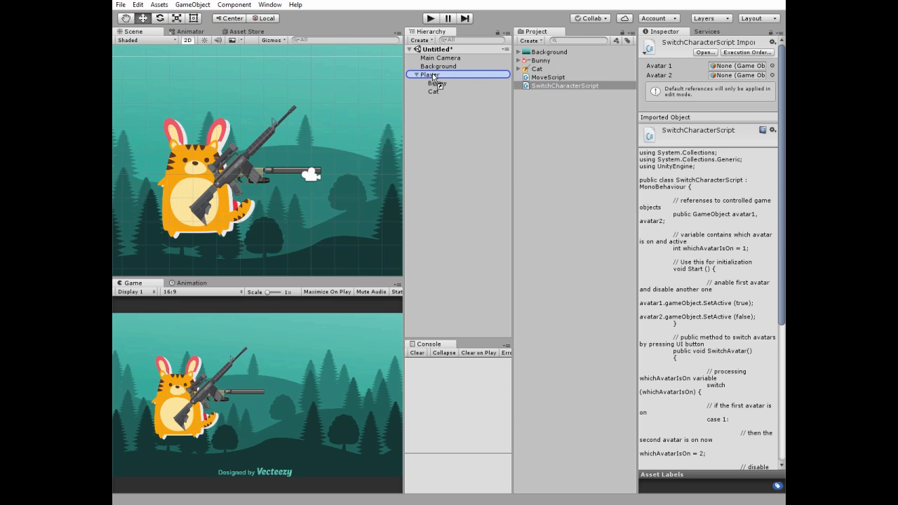
pyautogui.click(429, 75)
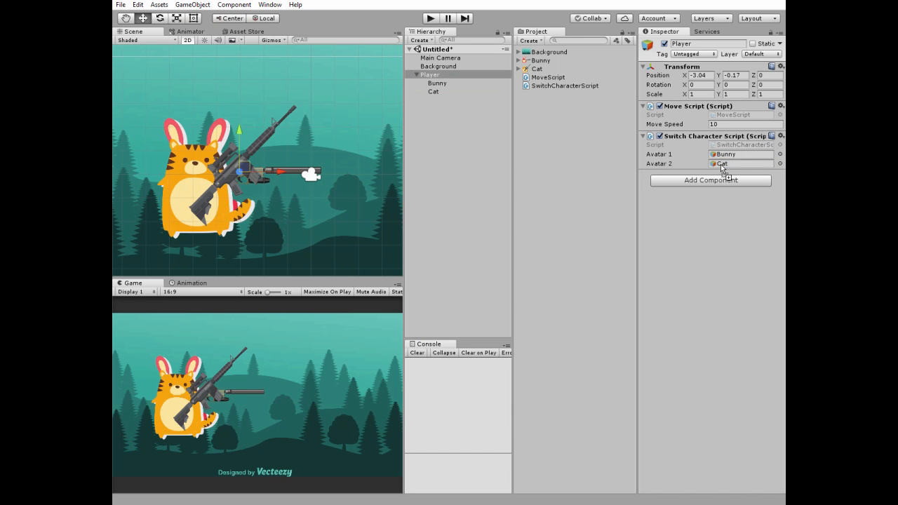
pyautogui.moveTo(431, 98)
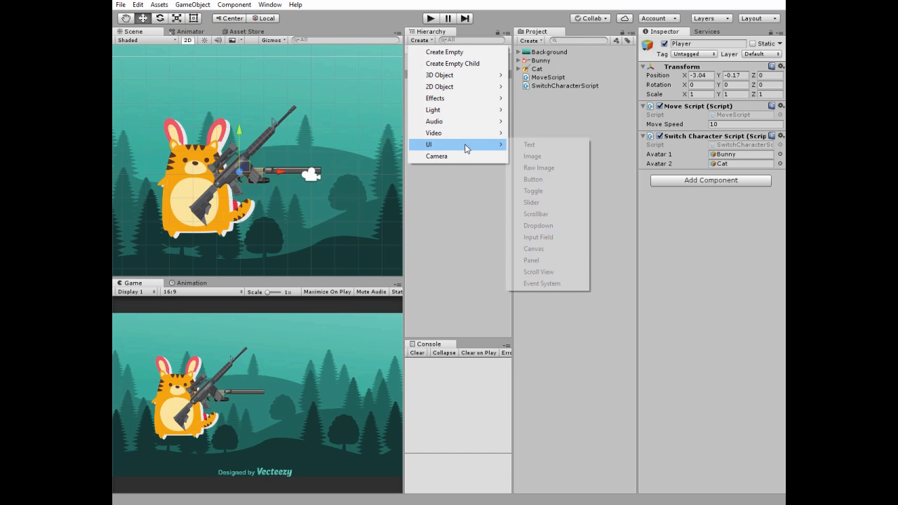
# - Add a UI button and change its label text to Switch
pyautogui.click(532, 179)
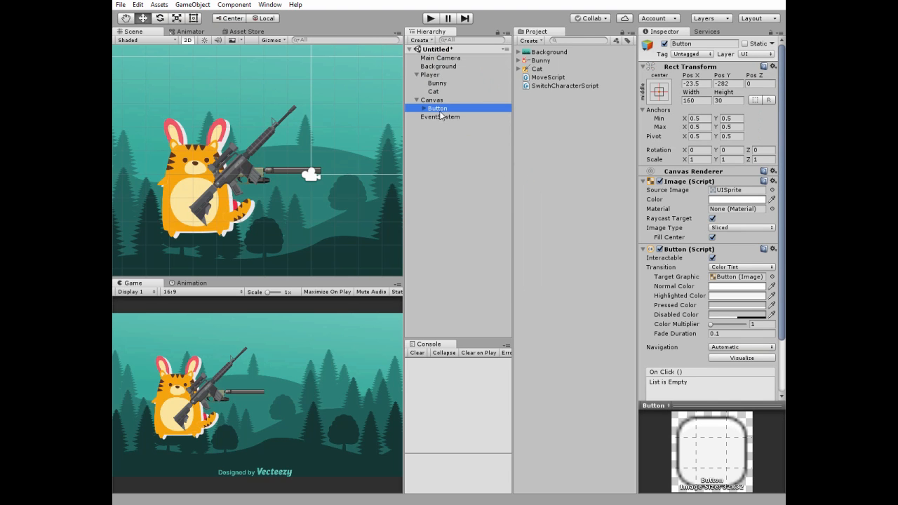
pyautogui.click(442, 117)
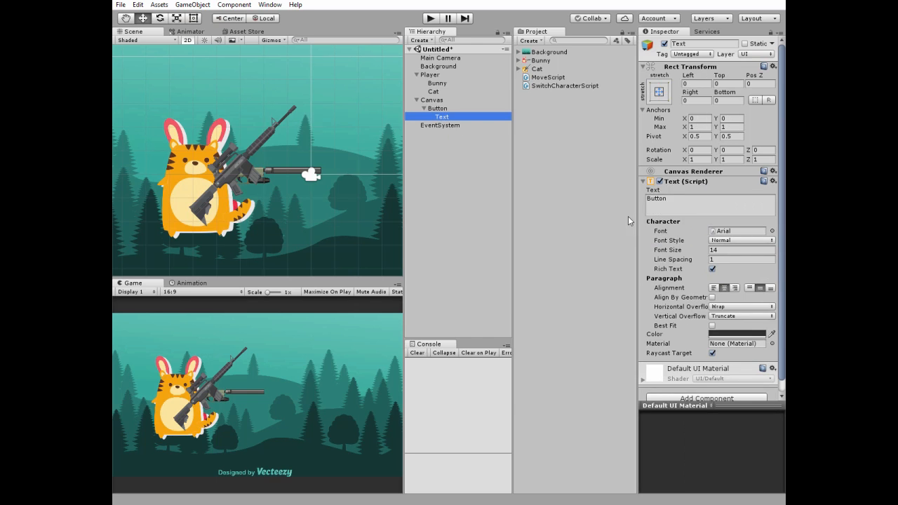
pyautogui.write('Switch')
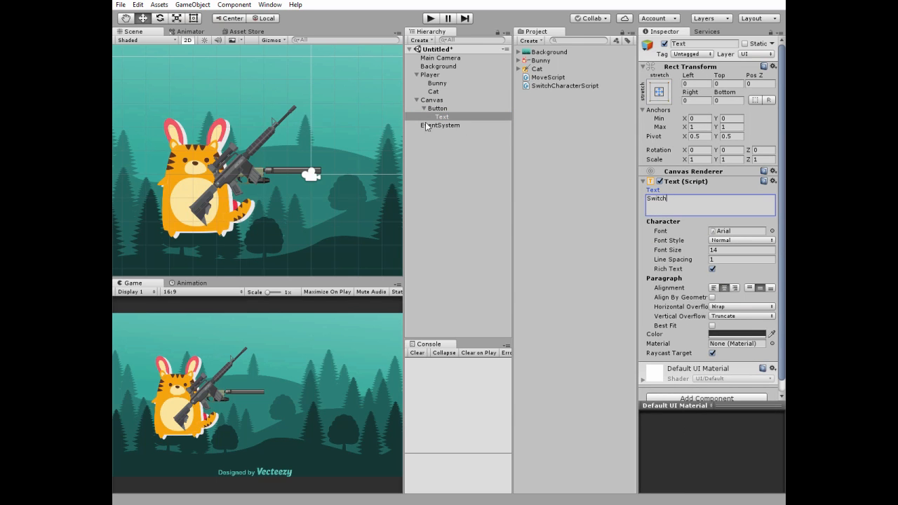
# - Anchor the Switch button to the bottom-left corner preset
pyautogui.click(438, 108)
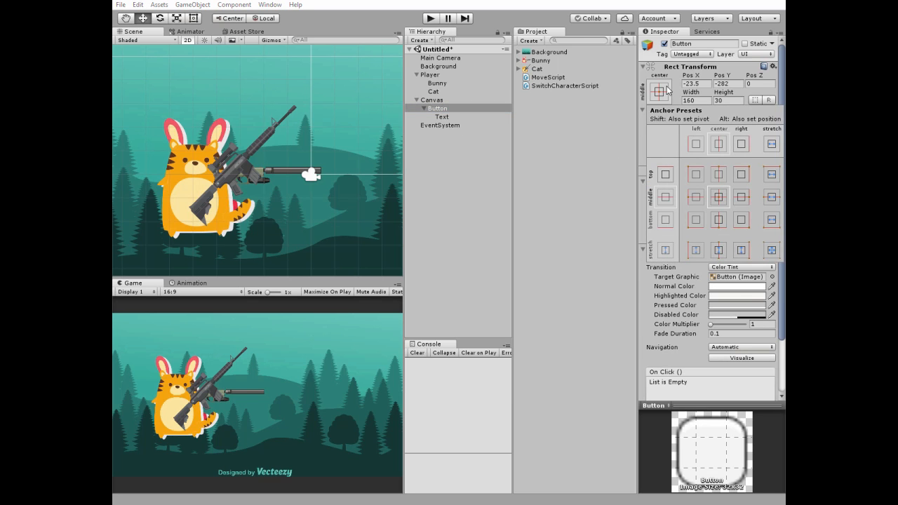
pyautogui.click(694, 219)
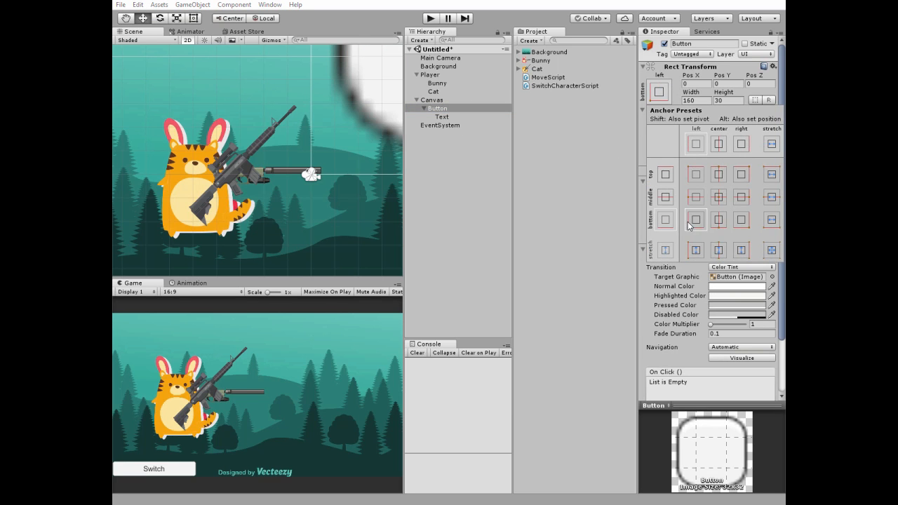
pyautogui.click(438, 108)
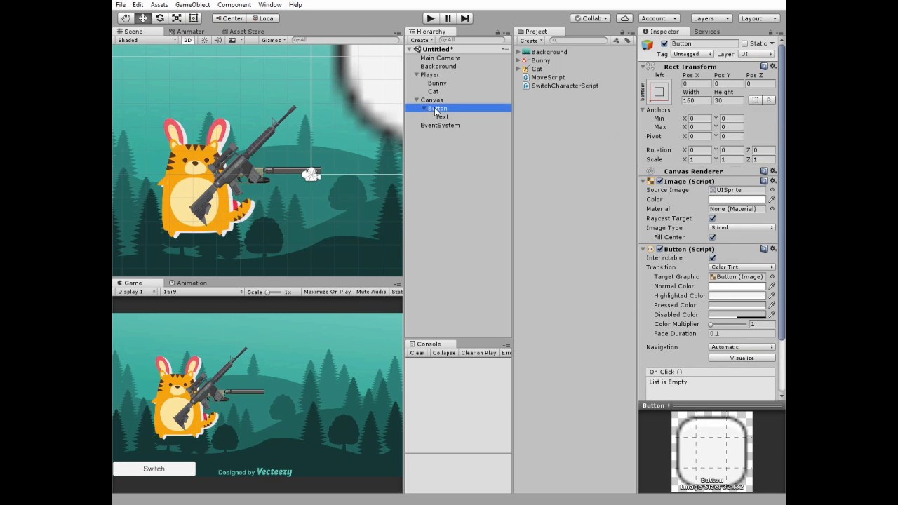
pyautogui.click(433, 100)
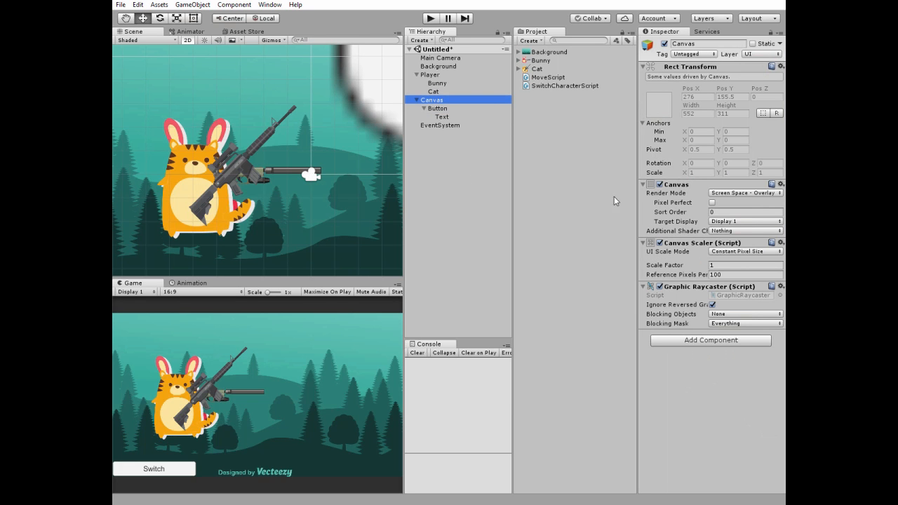
# - Scale the canvas with screen size at 800×600, button 200×80, label font size 30
pyautogui.click(745, 251)
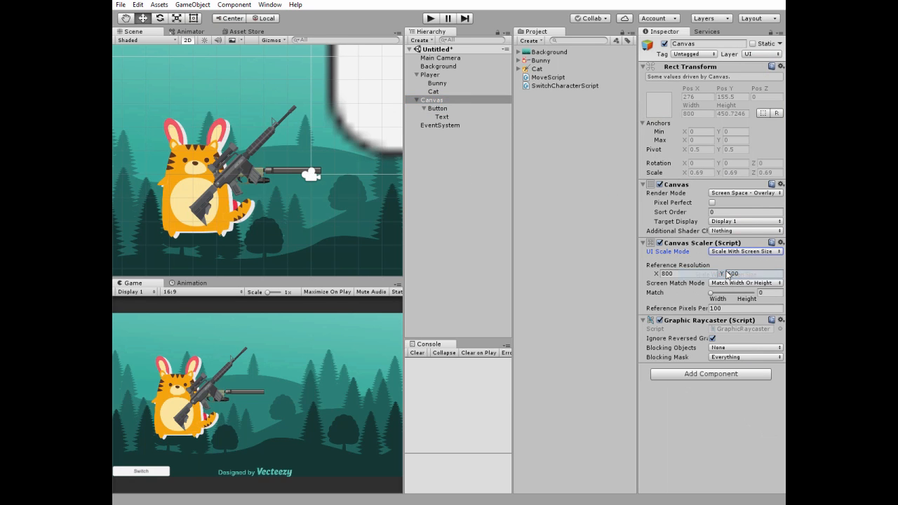
pyautogui.click(437, 108)
pyautogui.write('80')
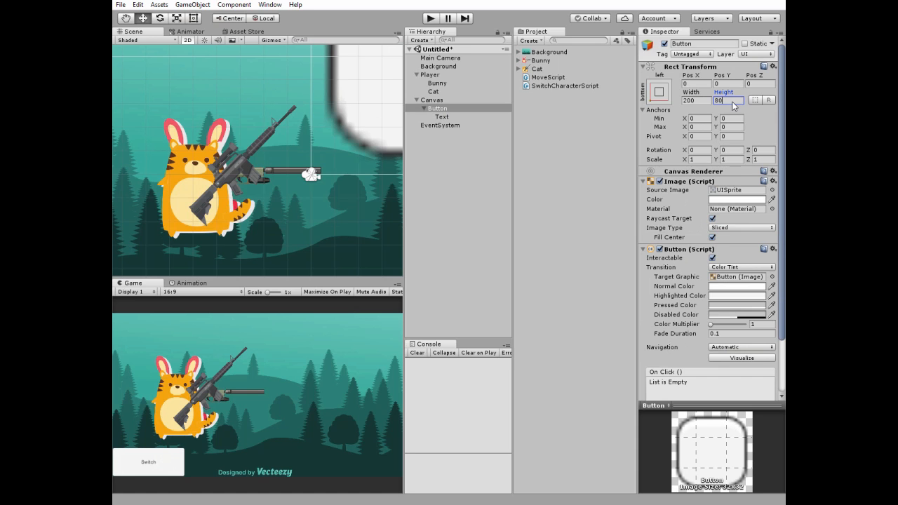
pyautogui.click(442, 116)
pyautogui.write('30')
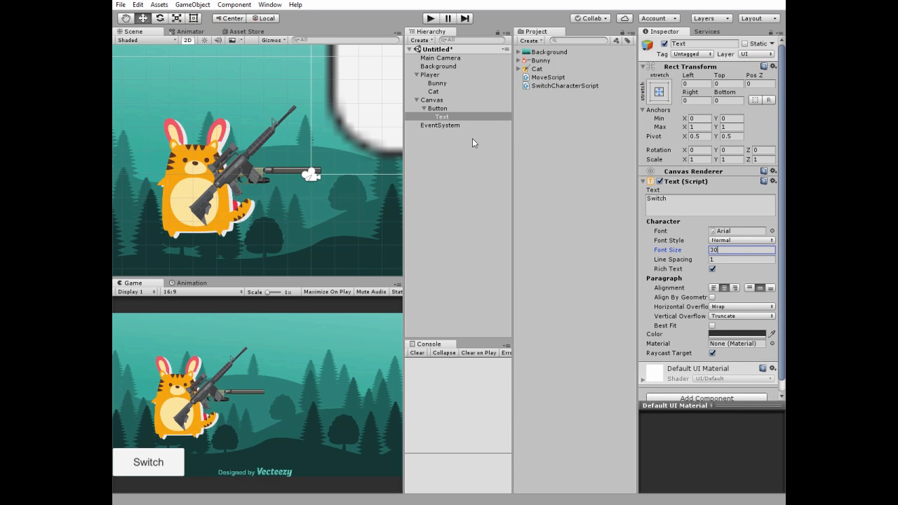
pyautogui.click(437, 108)
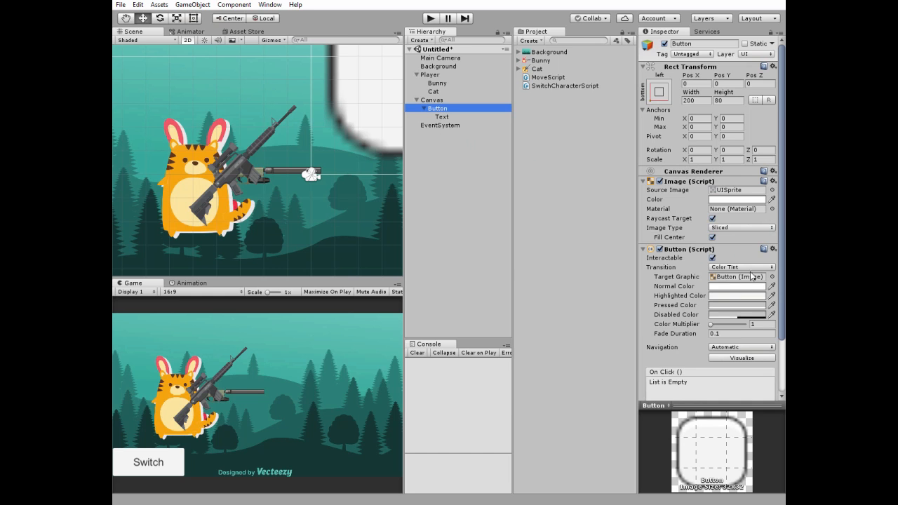
# - Add an On Click event to the Switch button with Player as its target
pyautogui.scroll(-3)
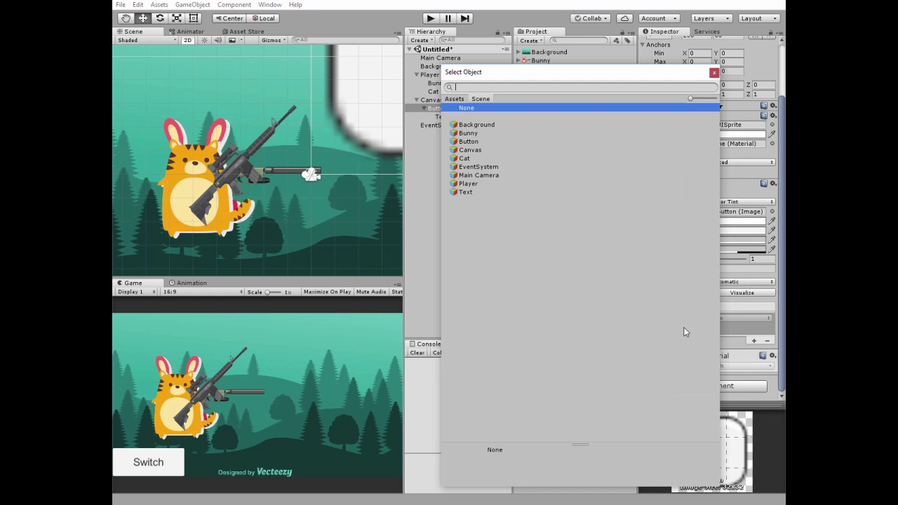
pyautogui.click(467, 184)
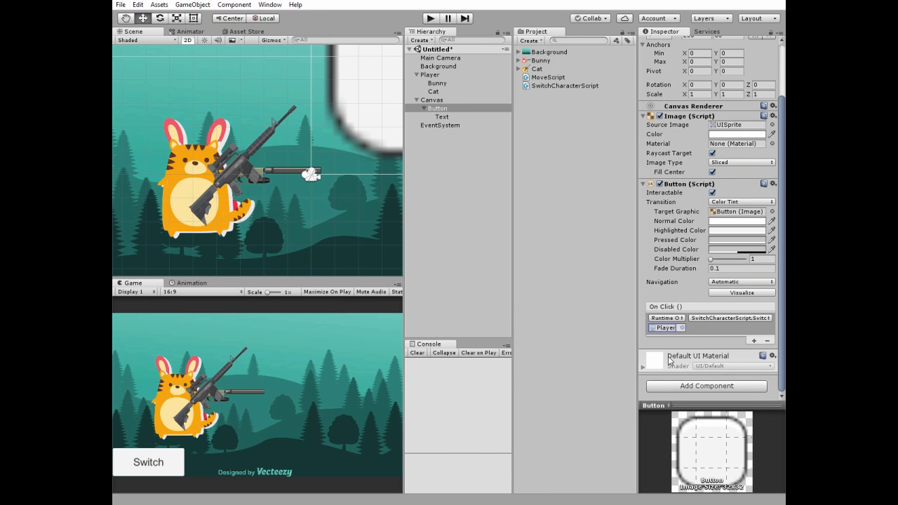
pyautogui.moveTo(332, 293)
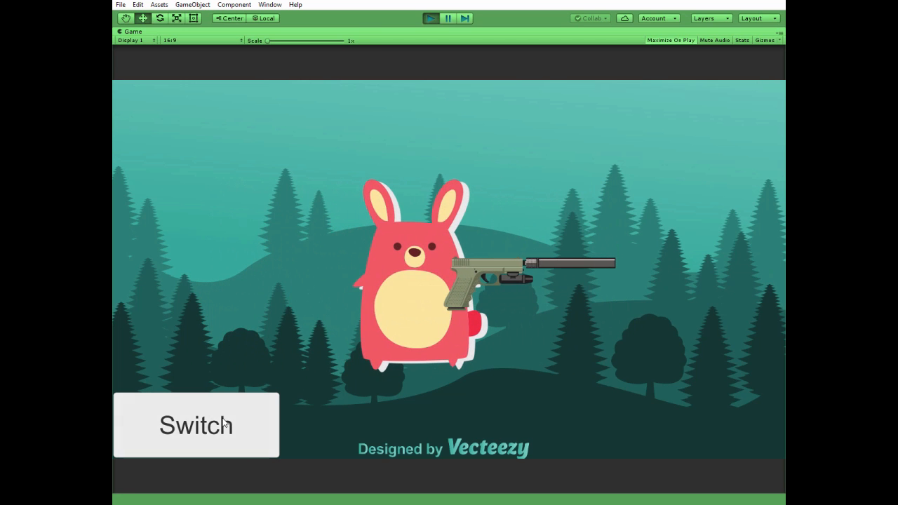
# - Press Switch to change the player from bunny to cat and back
pyautogui.click(195, 426)
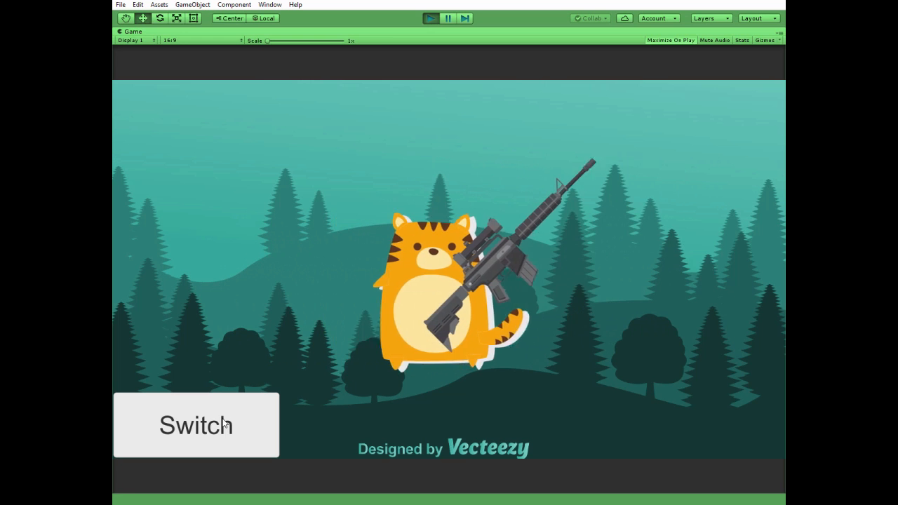
pyautogui.click(197, 428)
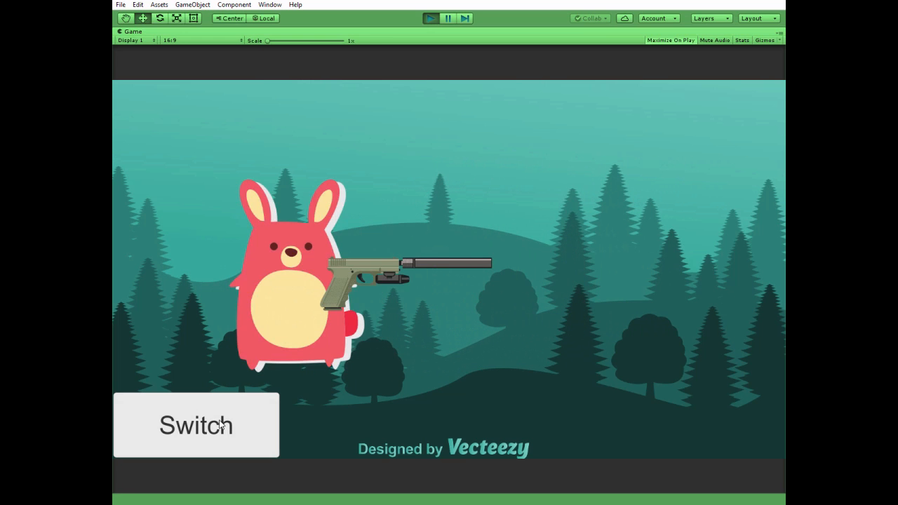